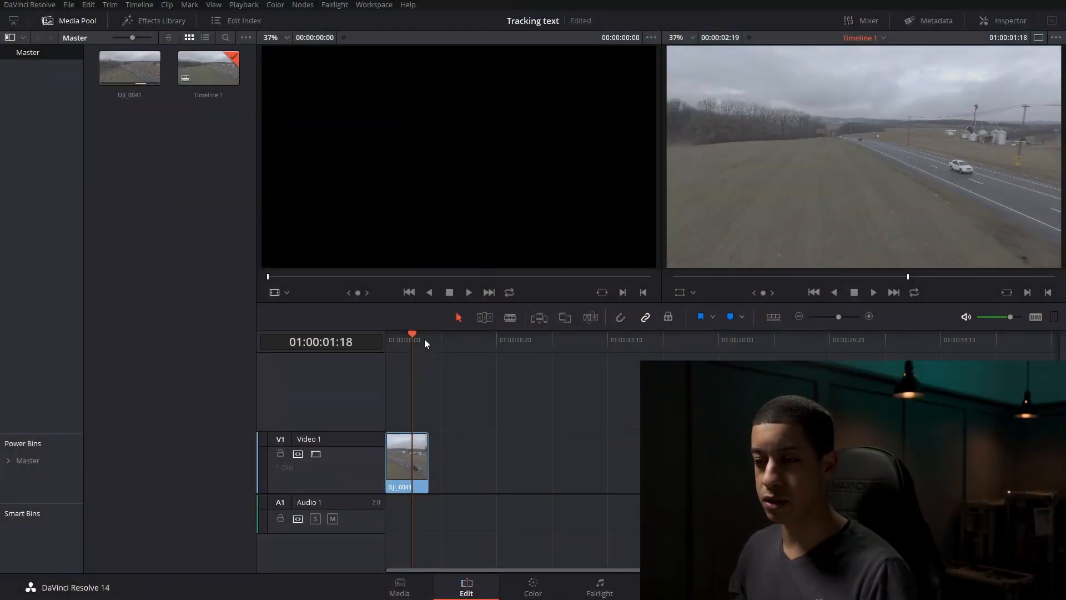
Step: Create Fusion Clip 1 from the drone road clip, set to open in Fusion
left_click(532, 586)
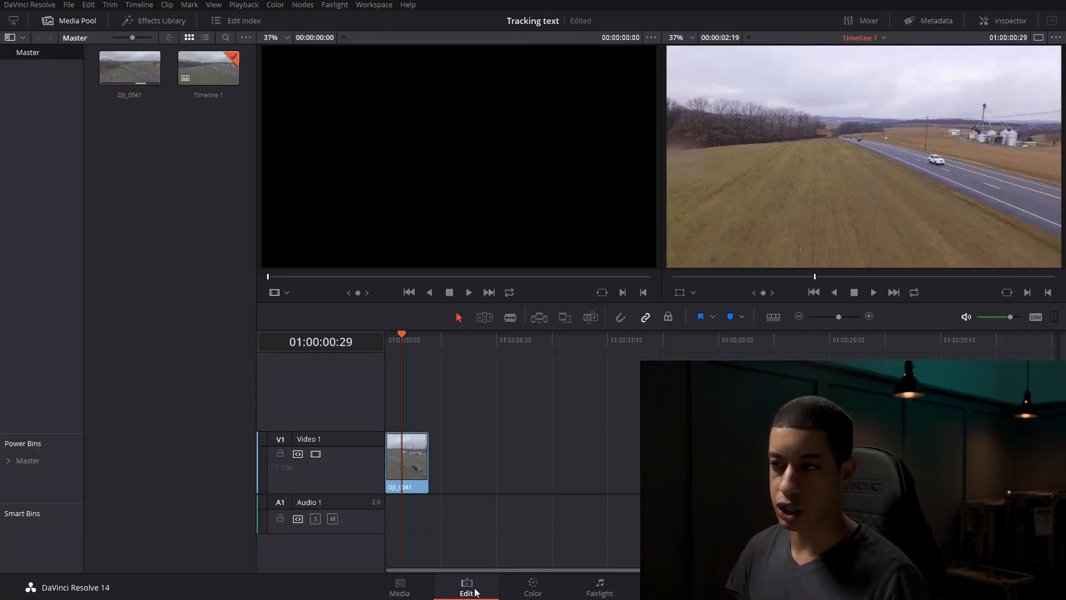
left_click(406, 462)
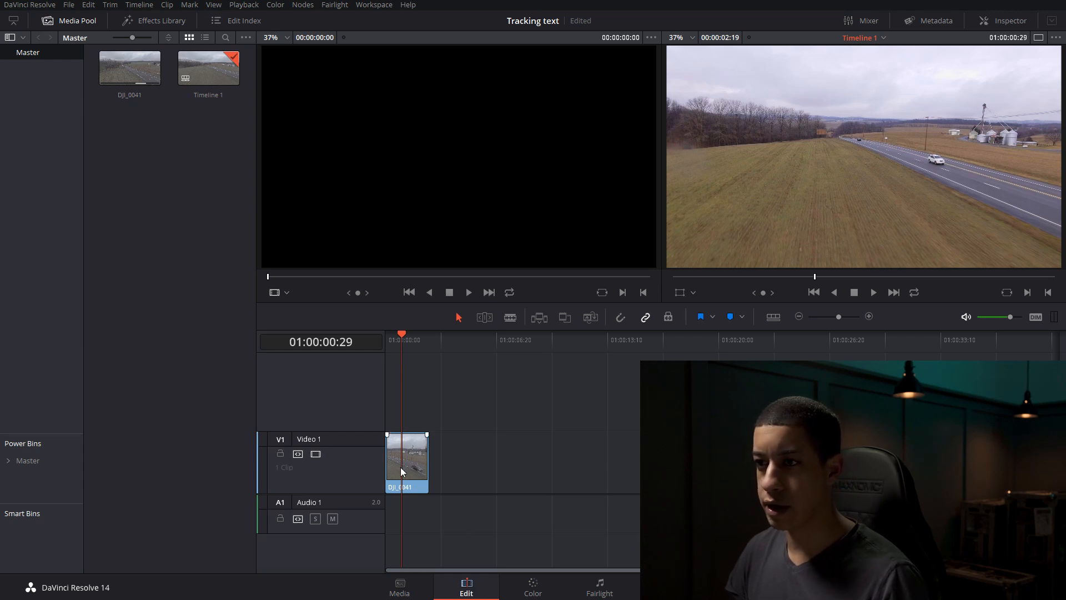
left_click(407, 463)
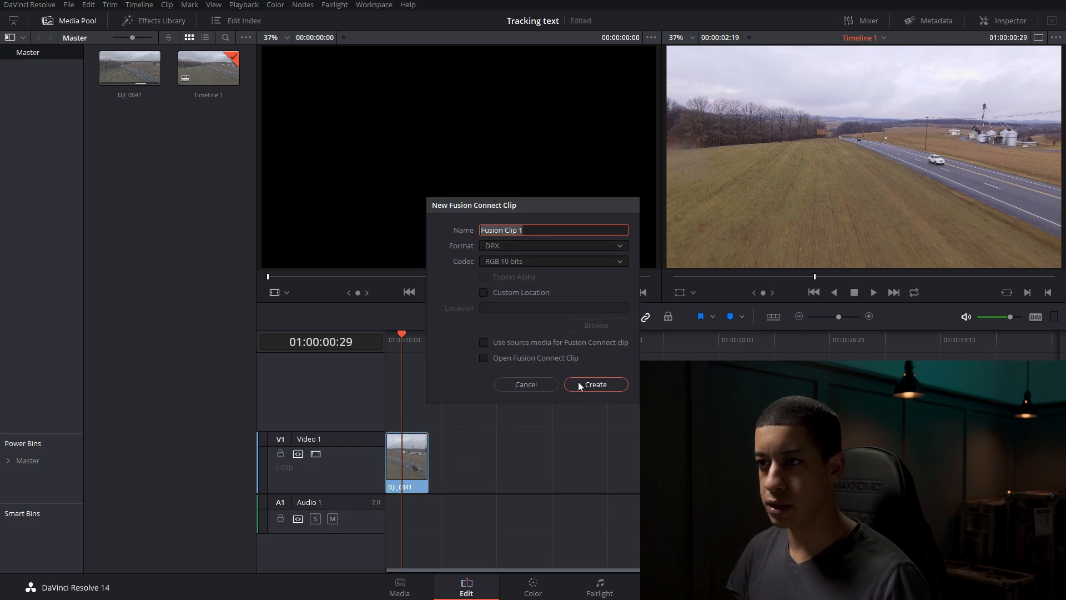
left_click(484, 358)
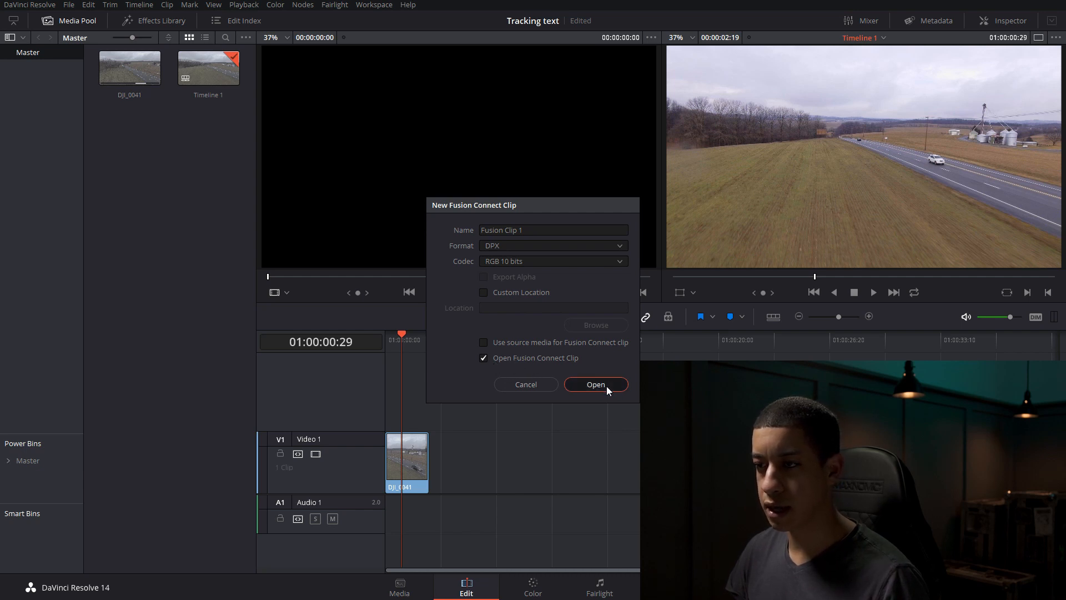
left_click(595, 384)
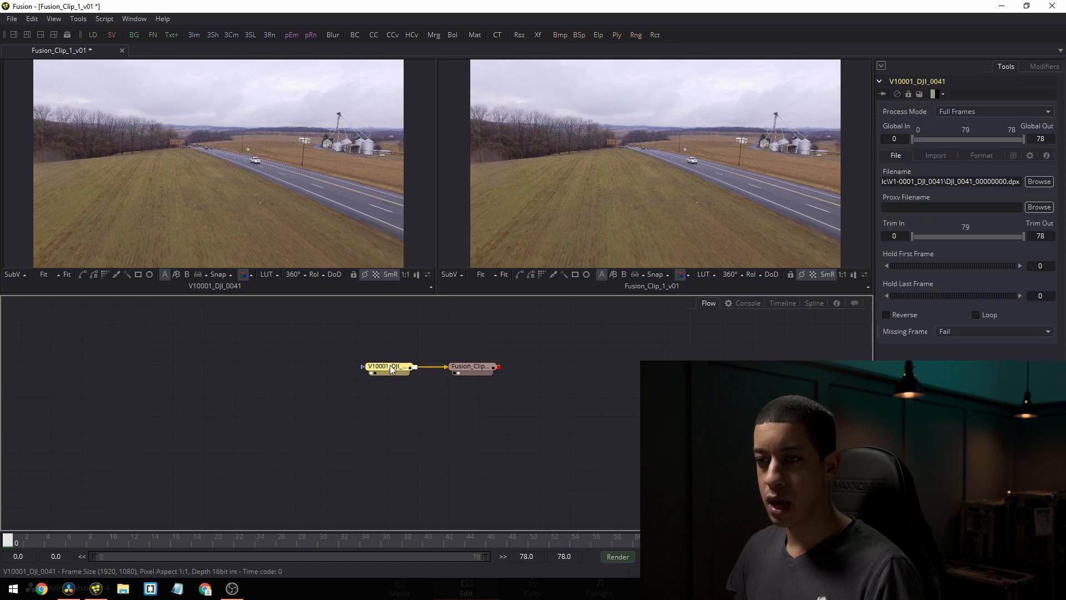
Step: Shift the Loader node left and add a Tracker (Tra) node to the chain
left_click_drag(388, 367, 328, 369)
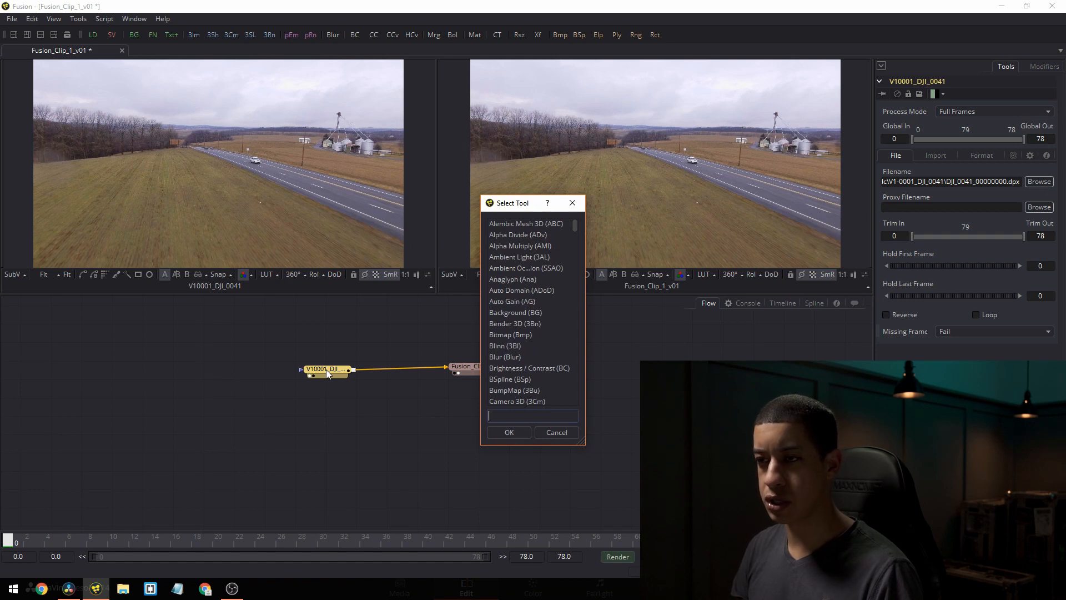
type("tra")
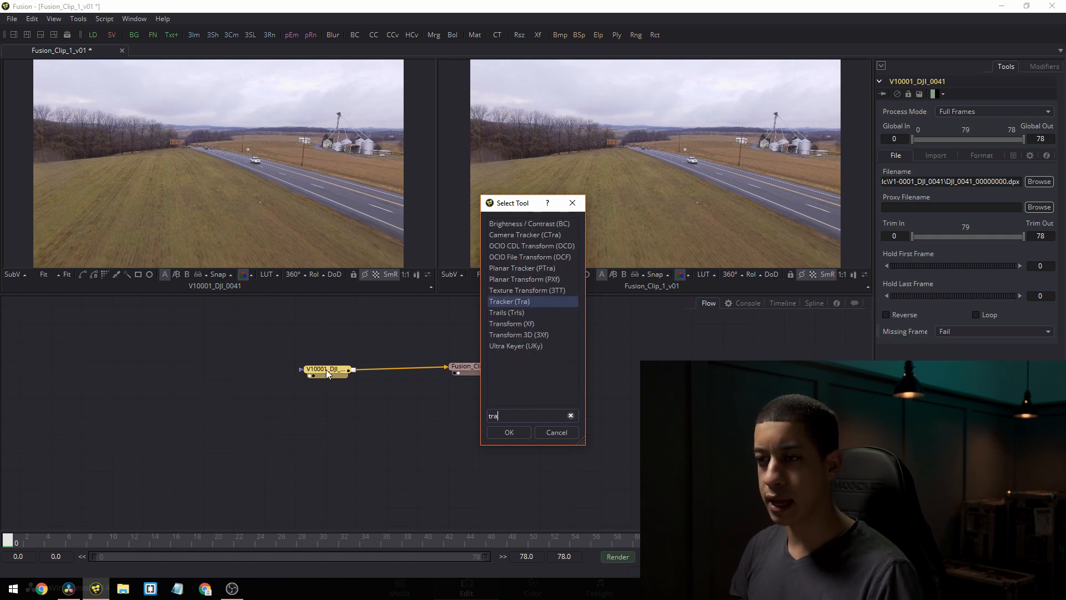
left_click(509, 432)
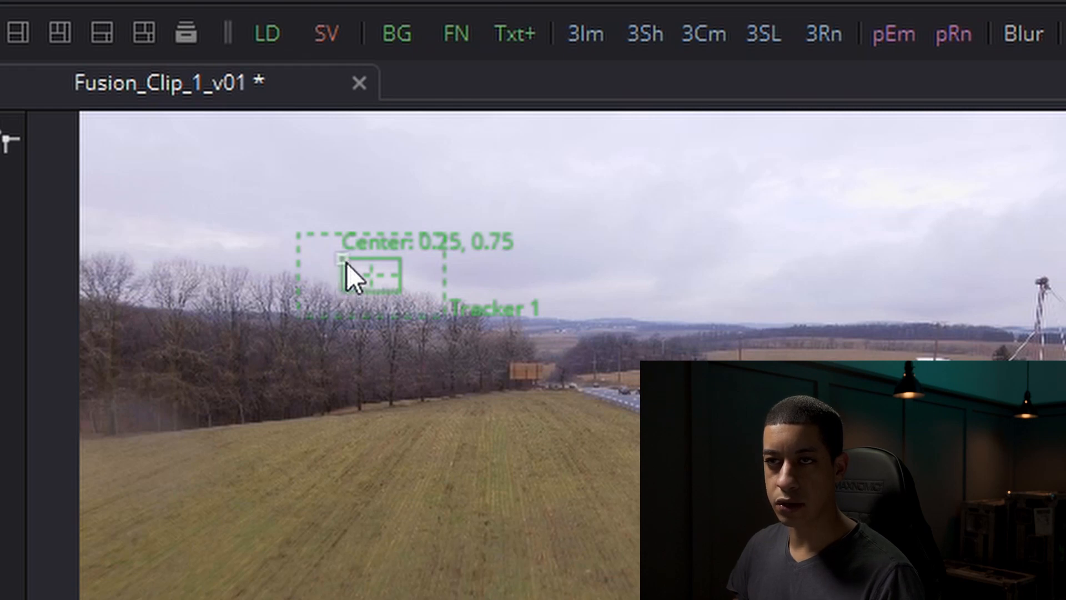
Step: Drag the Tracker 1 pattern rectangle onto the white car on the road
left_click_drag(354, 272, 605, 398)
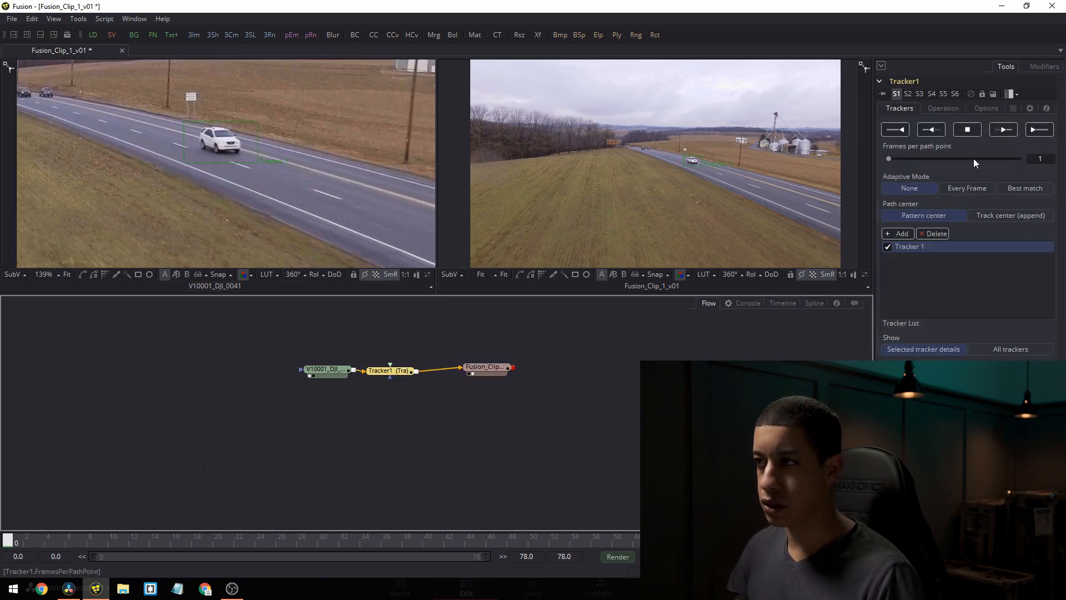
Step: Track the white car forward through the clip and dismiss the Render completed message
left_click(1003, 129)
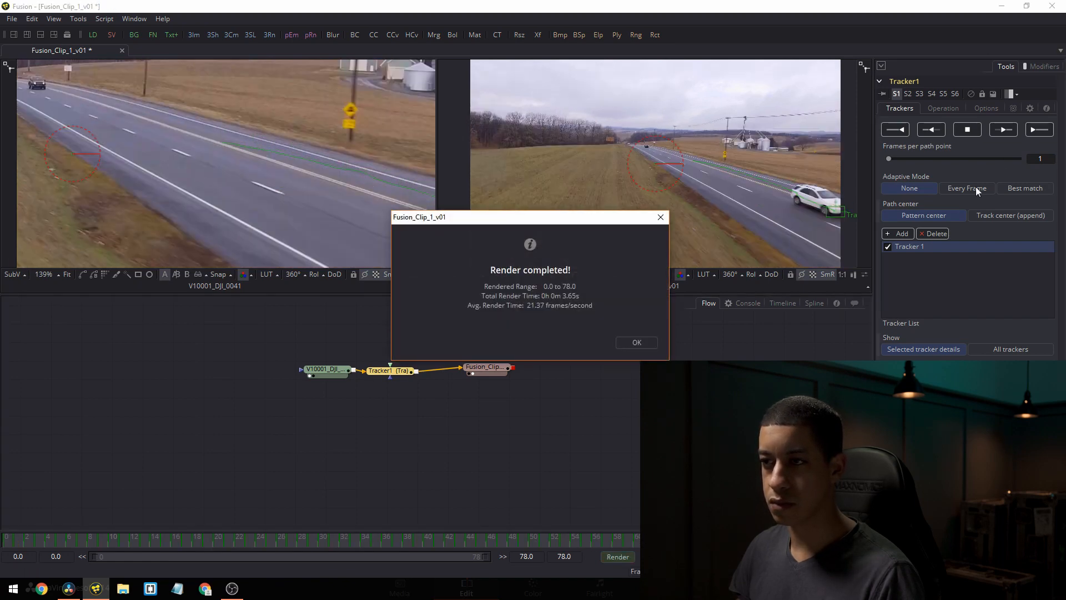
left_click(636, 342)
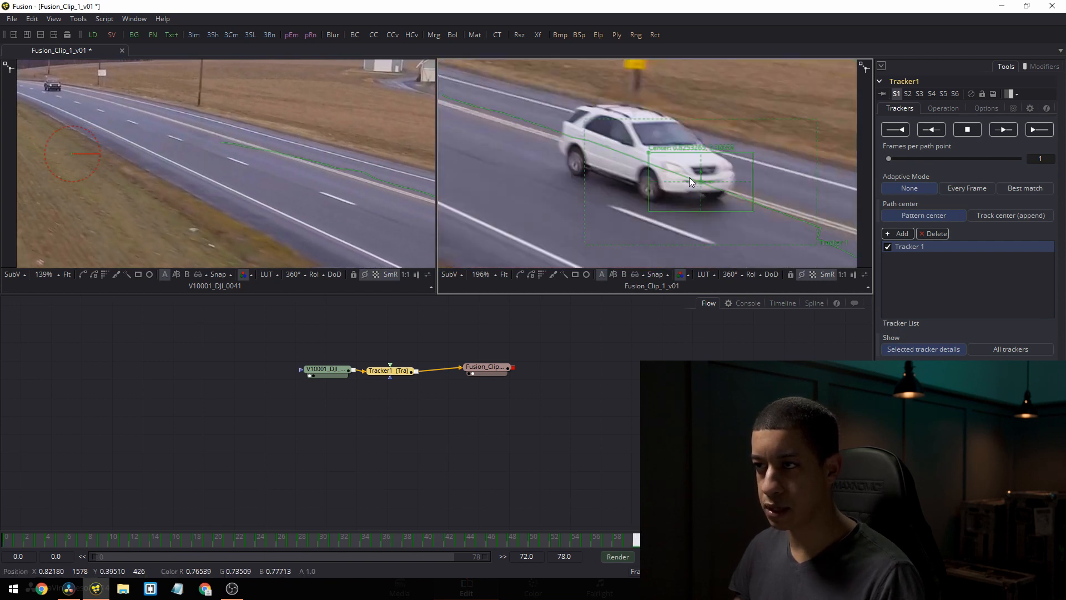
left_click(588, 540)
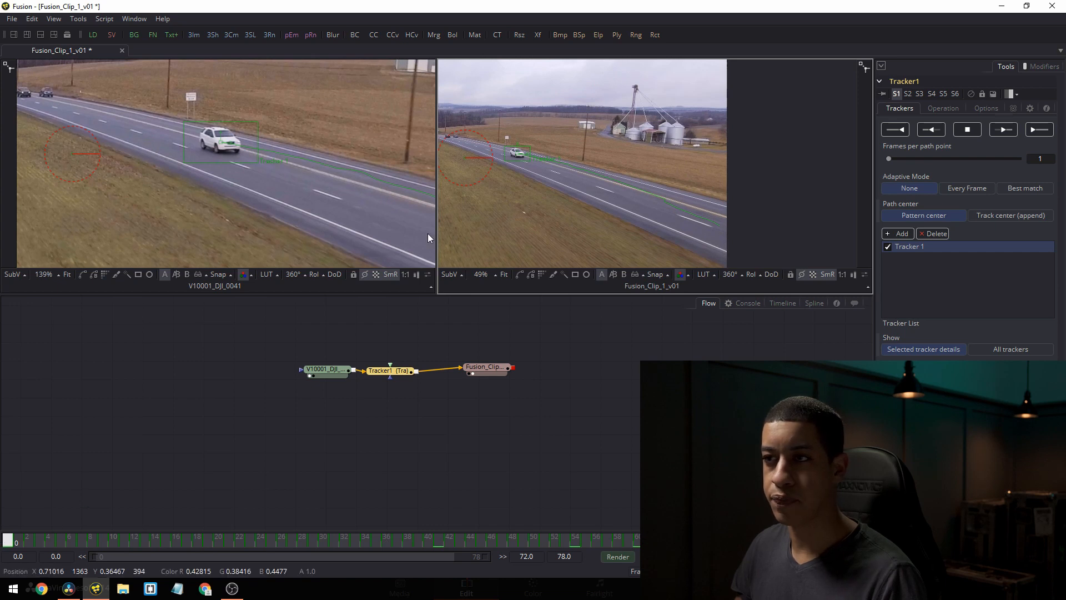
scroll("down", 3)
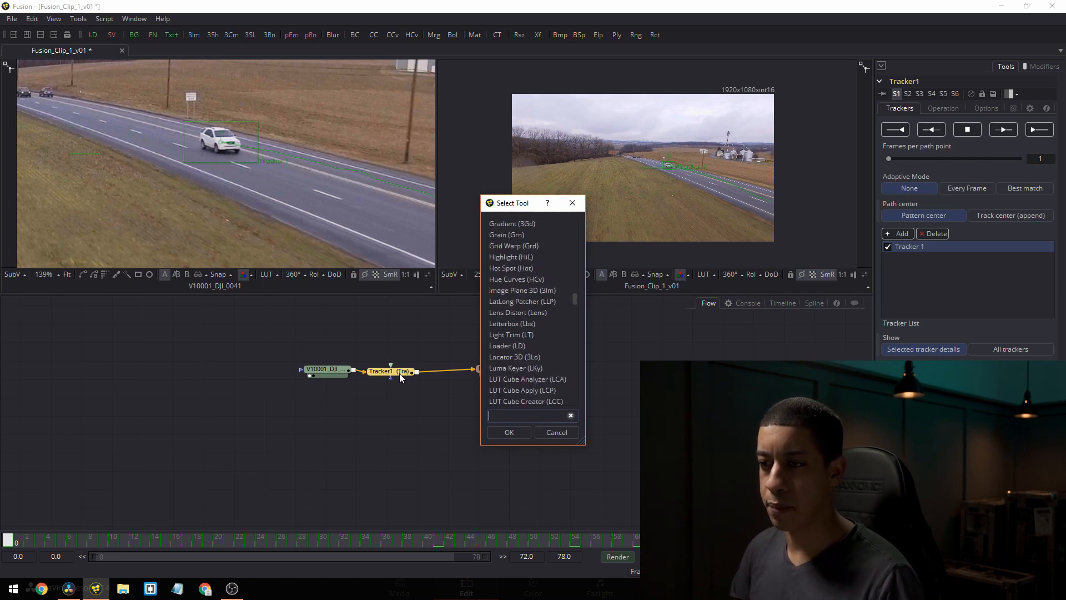
Step: Add a Text+ node and wire Text1 into the Tracker1 foreground input
type("text")
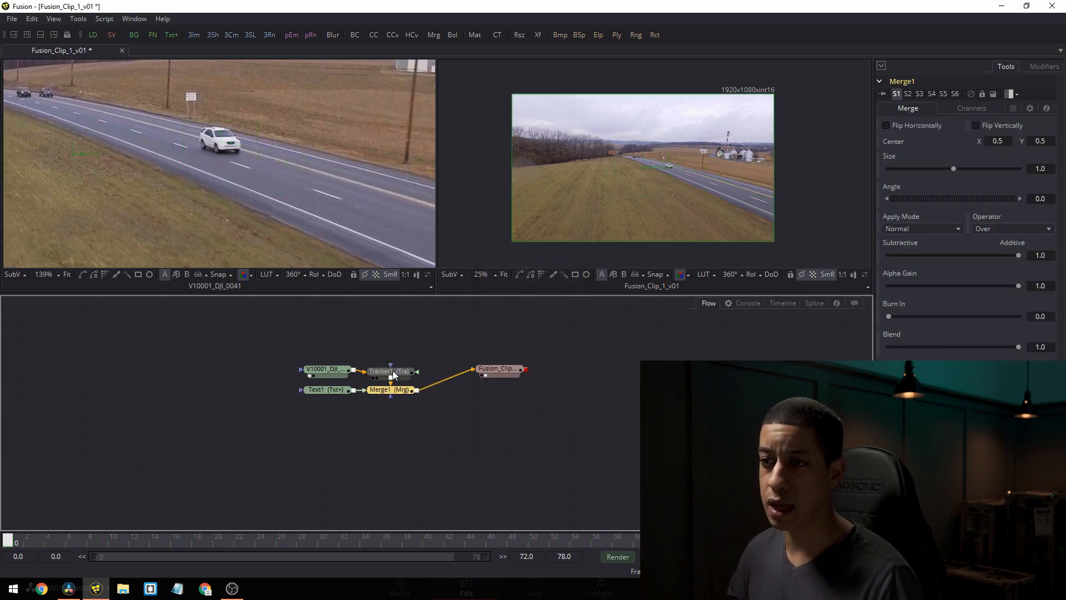
left_click_drag(390, 388, 425, 454)
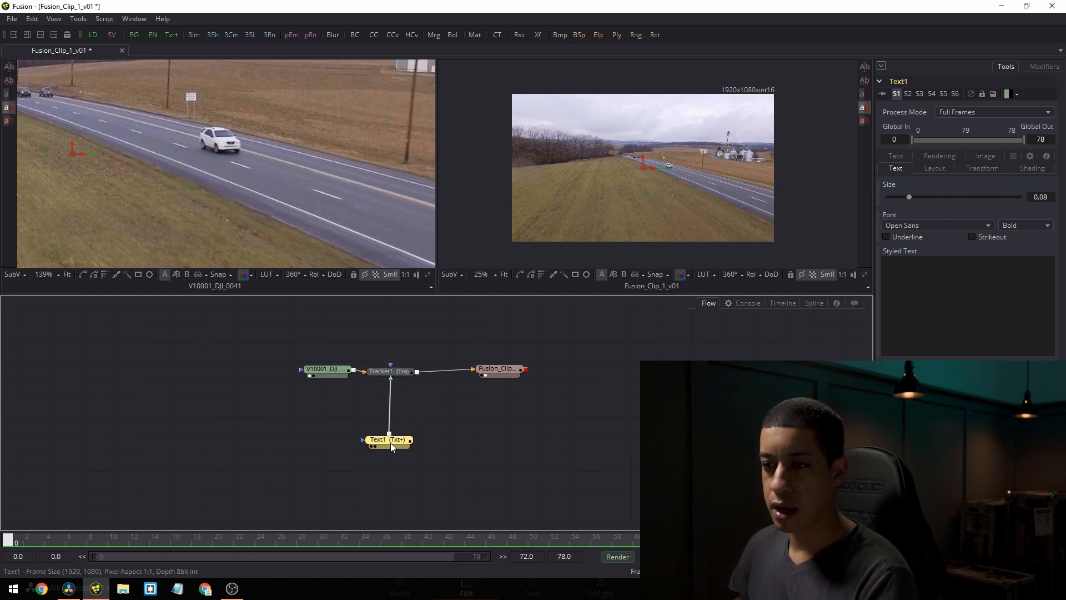
Step: Make Text1 read 'CAR' with a magenta fill colour from the Shading settings
left_click(387, 439)
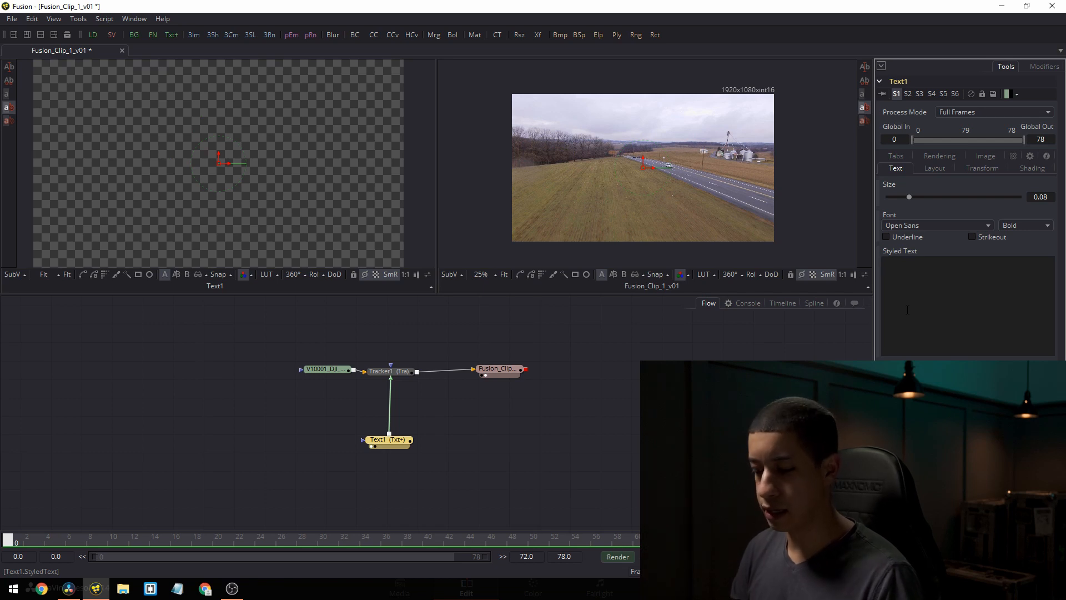
type("CAR")
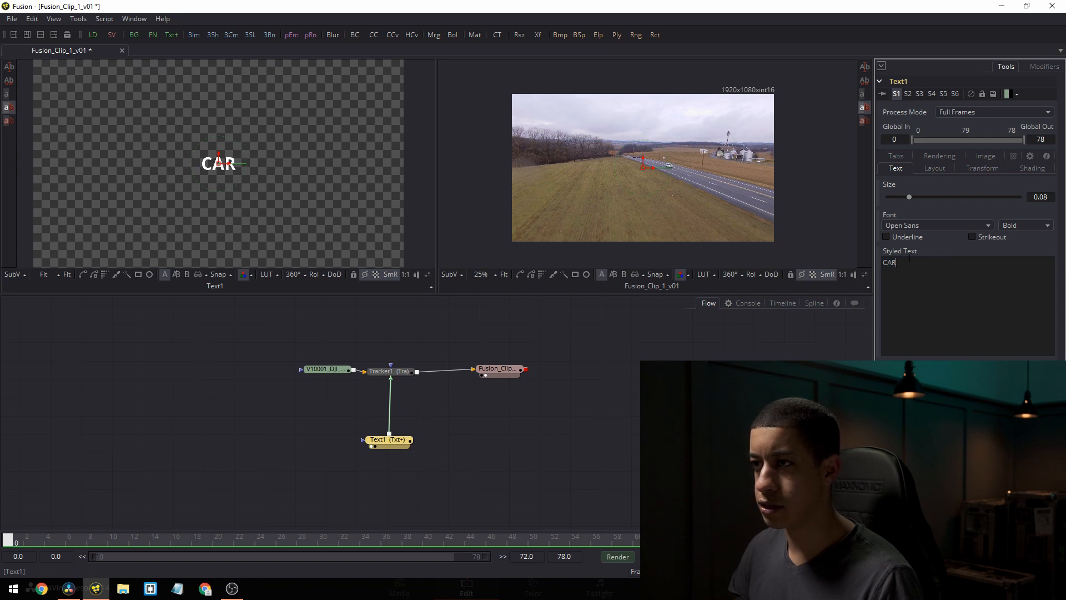
left_click(936, 224)
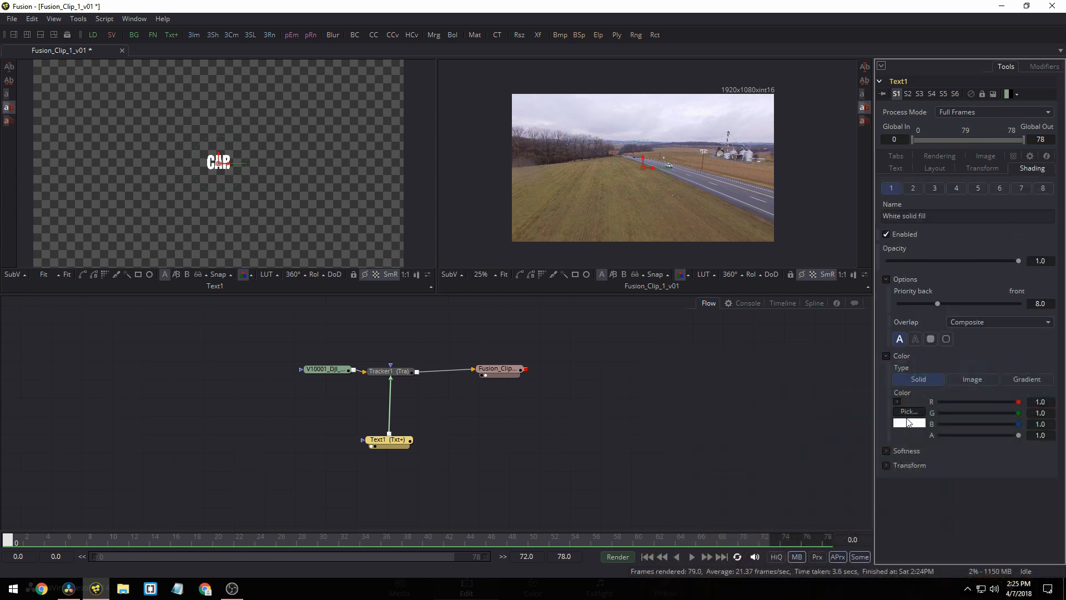
left_click(909, 412)
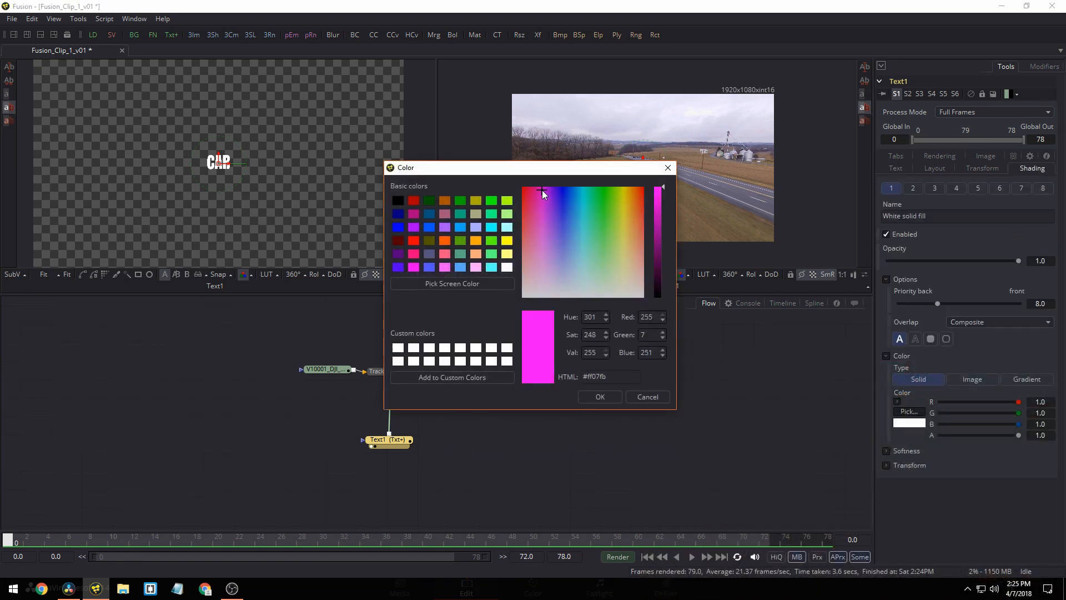
left_click(600, 397)
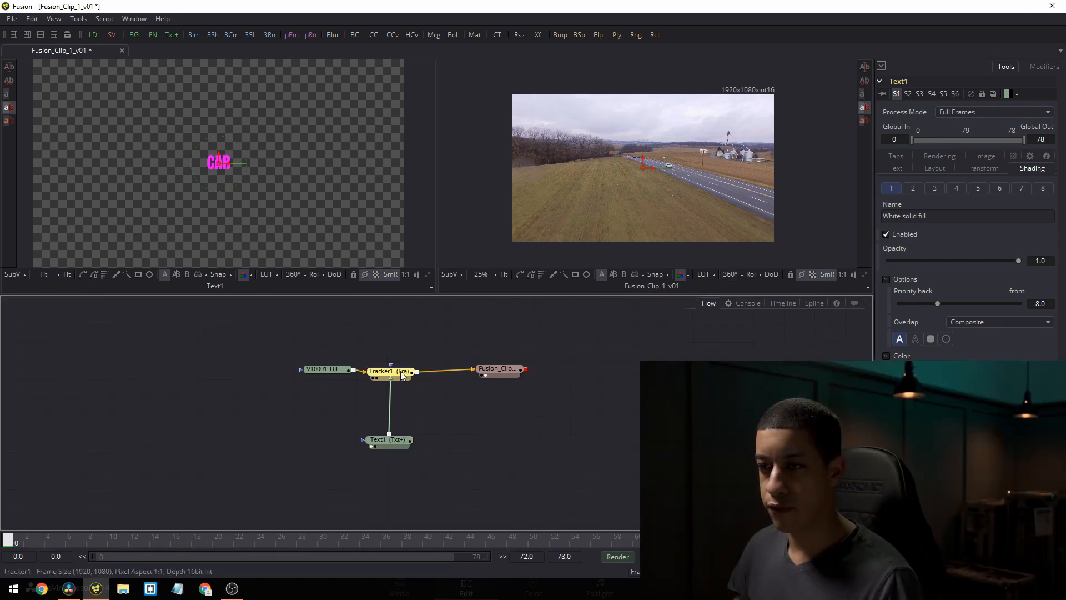
left_click(388, 371)
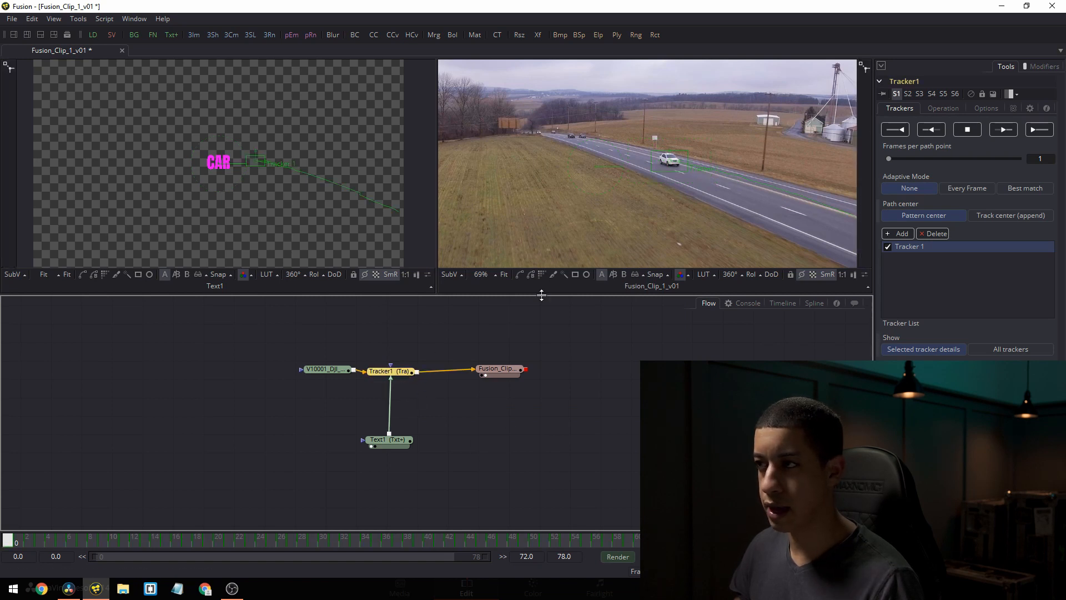
left_click(943, 109)
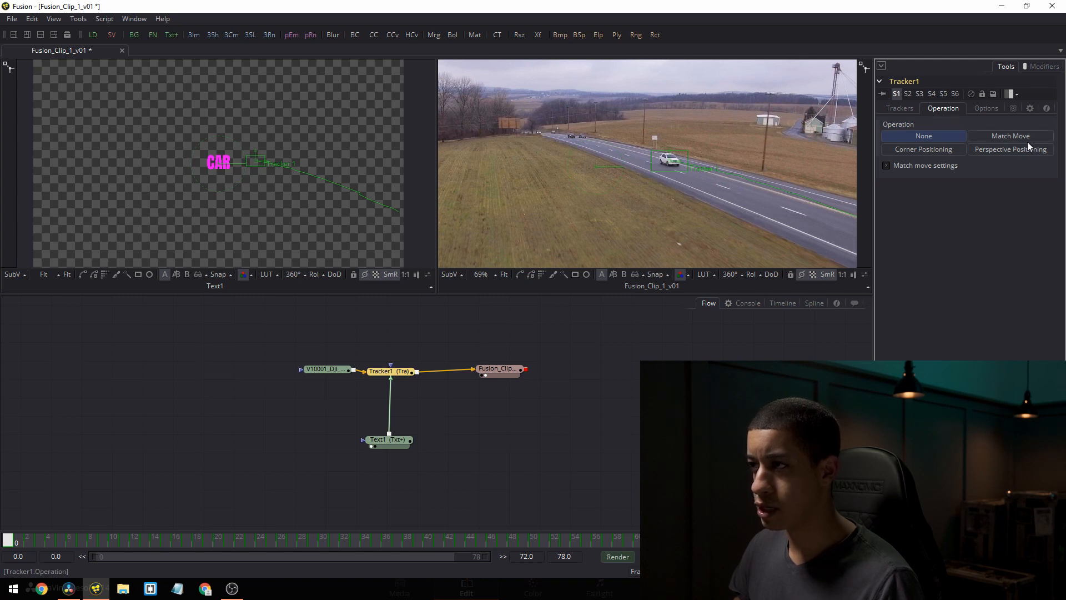
Step: Set Tracker1's operation to Match Move so the CAR text follows the car
left_click(1009, 136)
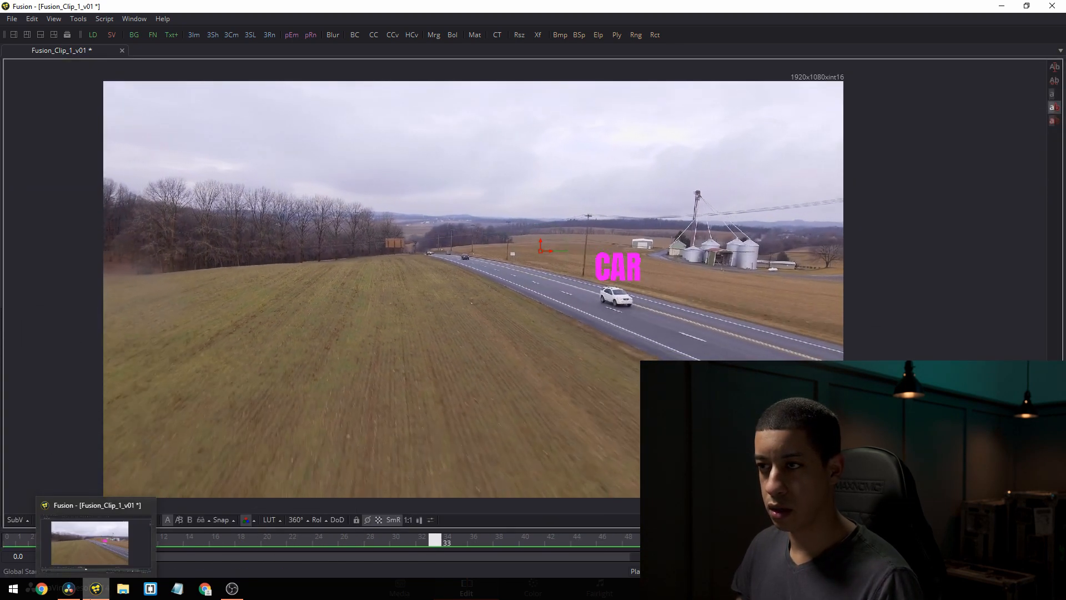
Step: Restore the standard Fusion composition layout from the full-screen viewer
left_click(267, 542)
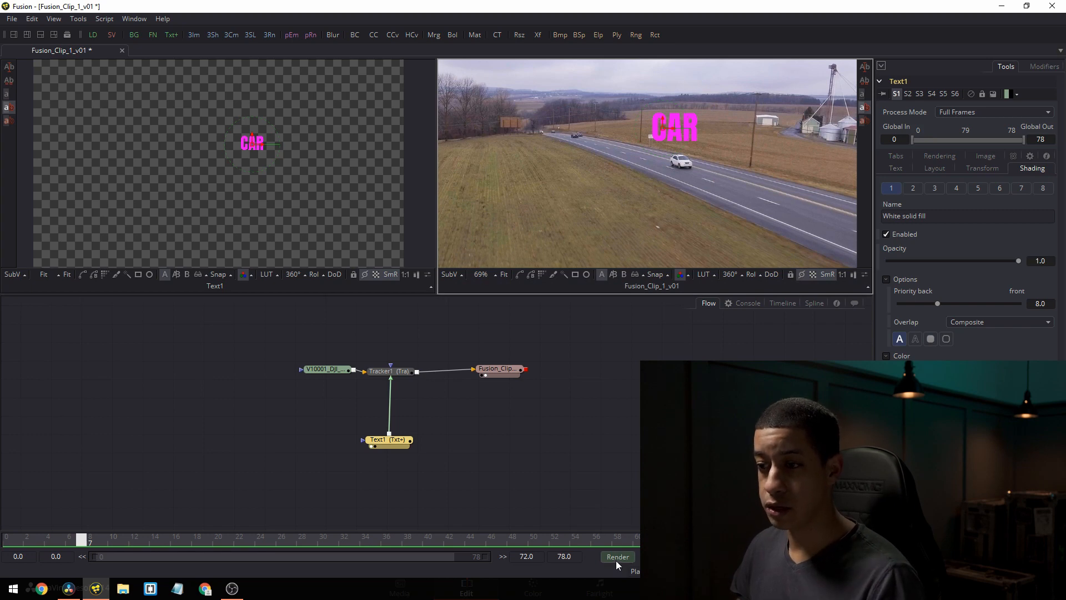
left_click(616, 557)
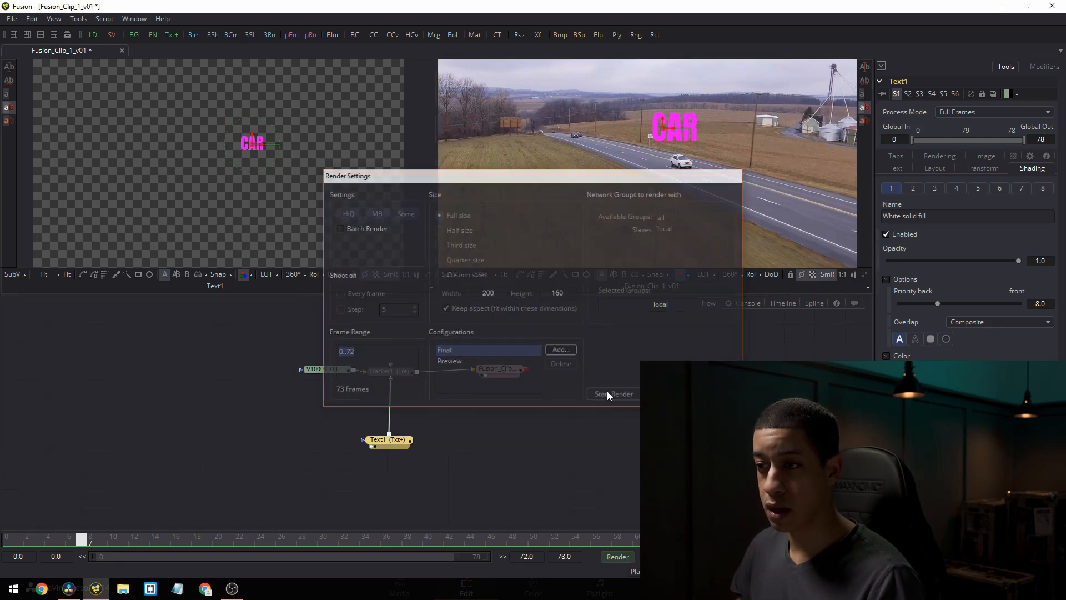
left_click(613, 394)
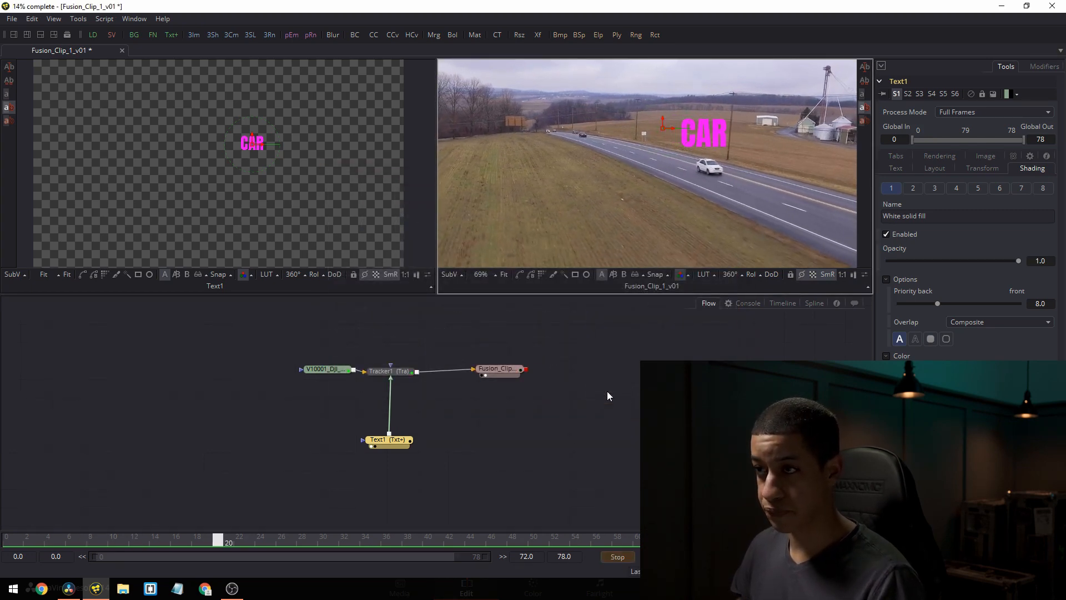
left_click(466, 586)
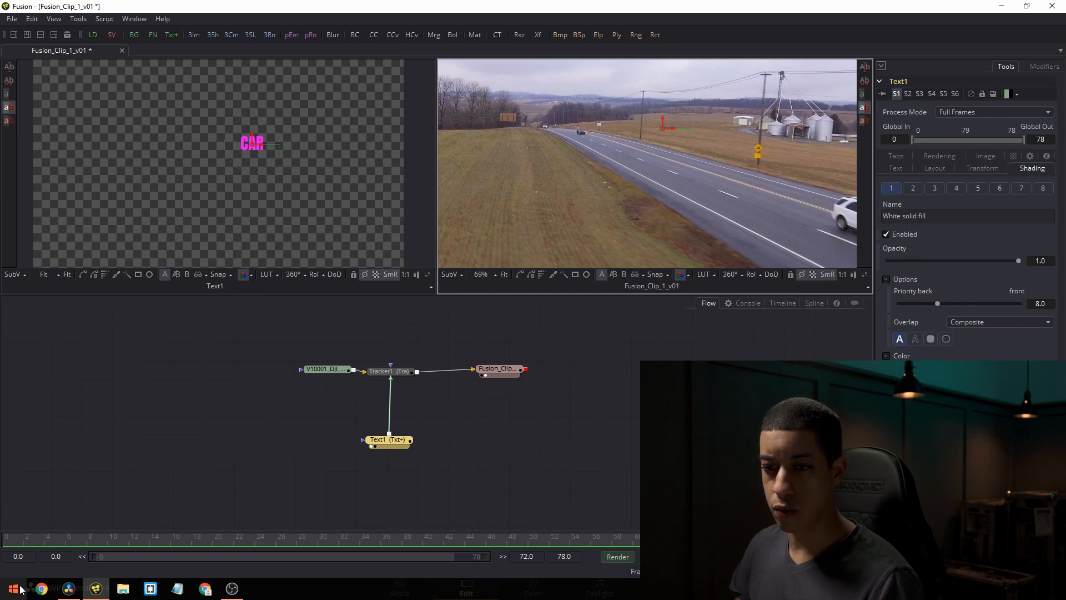
left_click(466, 587)
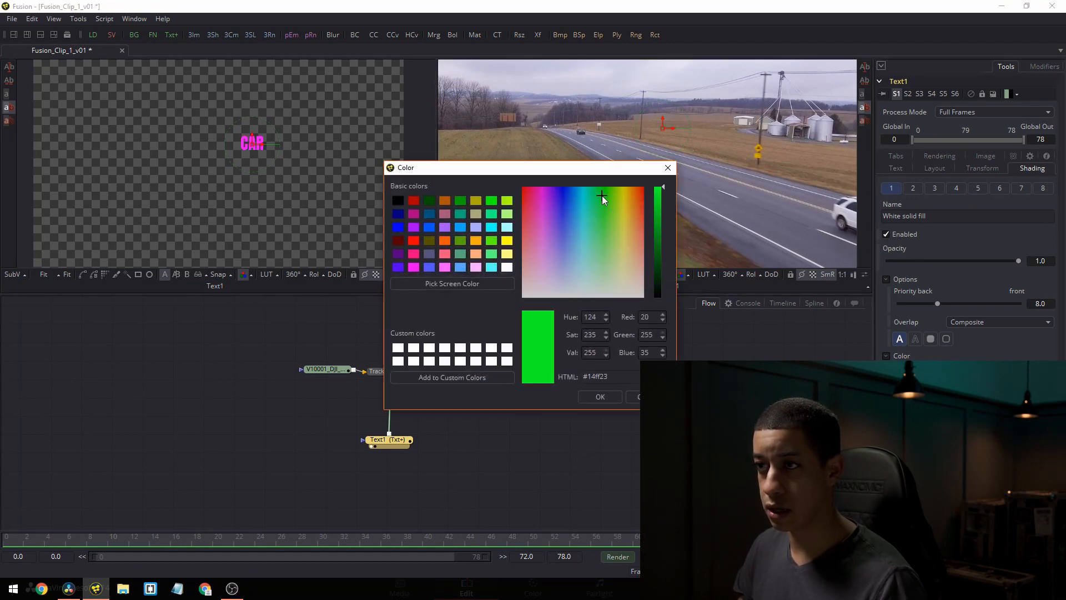
Step: Apply bright green (#14ff23) to the CAR text and render all frames through 72
left_click(599, 396)
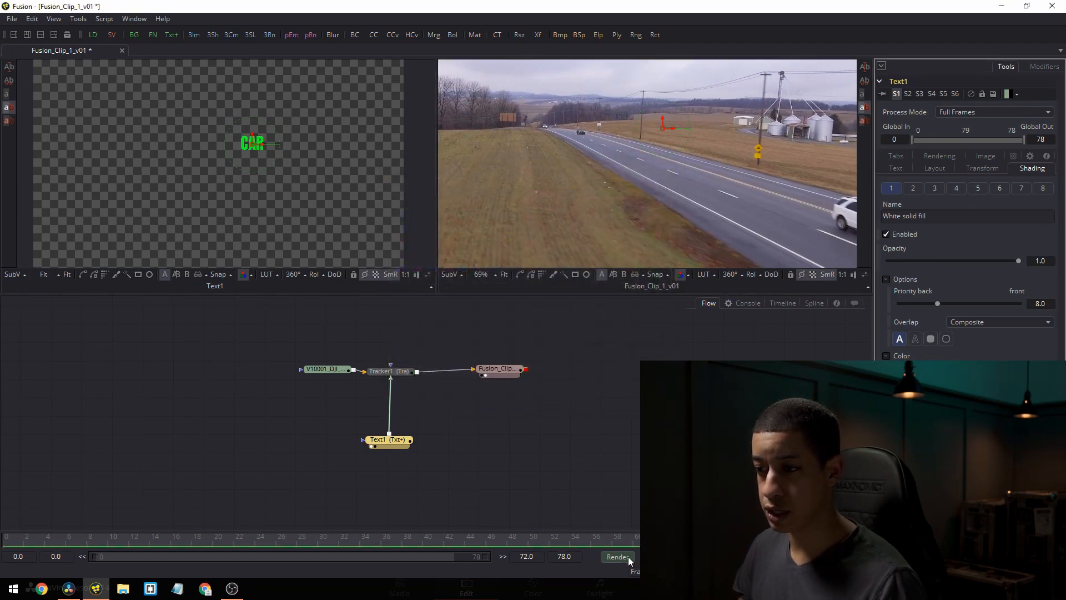
left_click(466, 586)
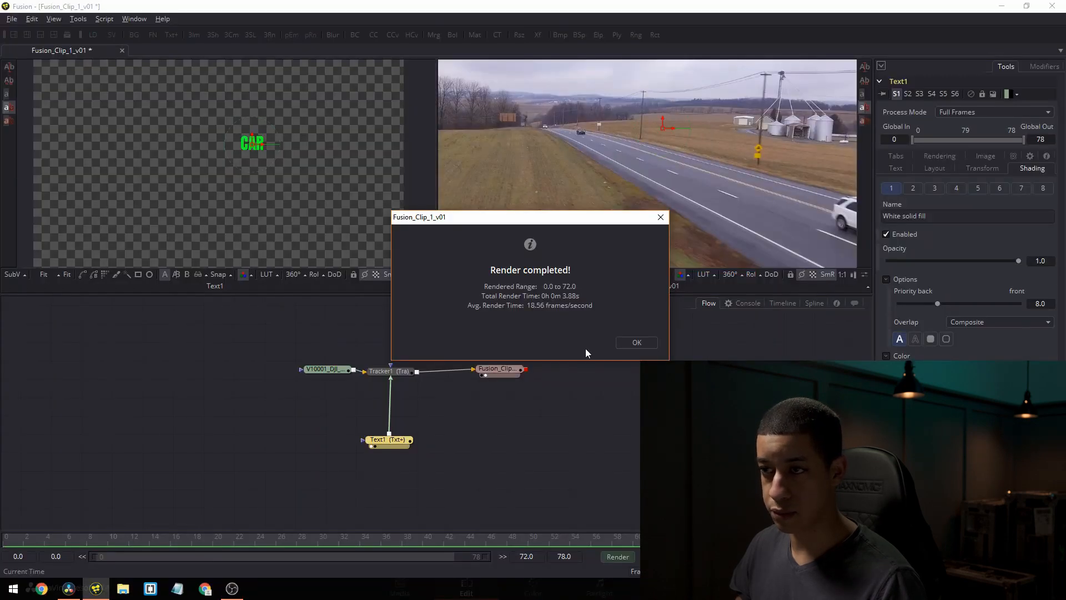
left_click(636, 342)
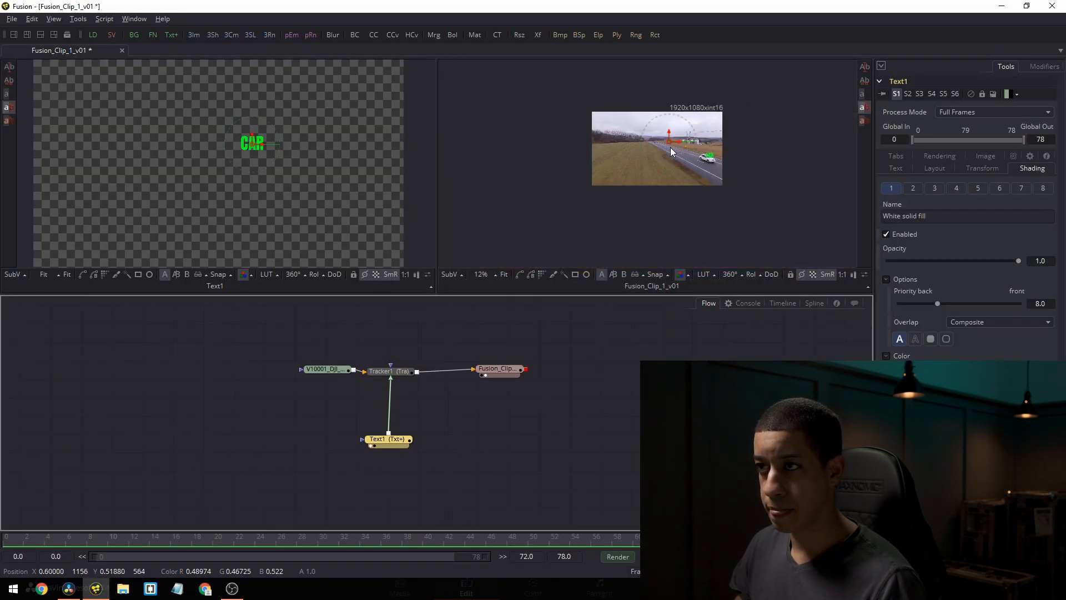
Step: Drag Text1's Size slider right to enlarge the green CAR label
left_click(388, 439)
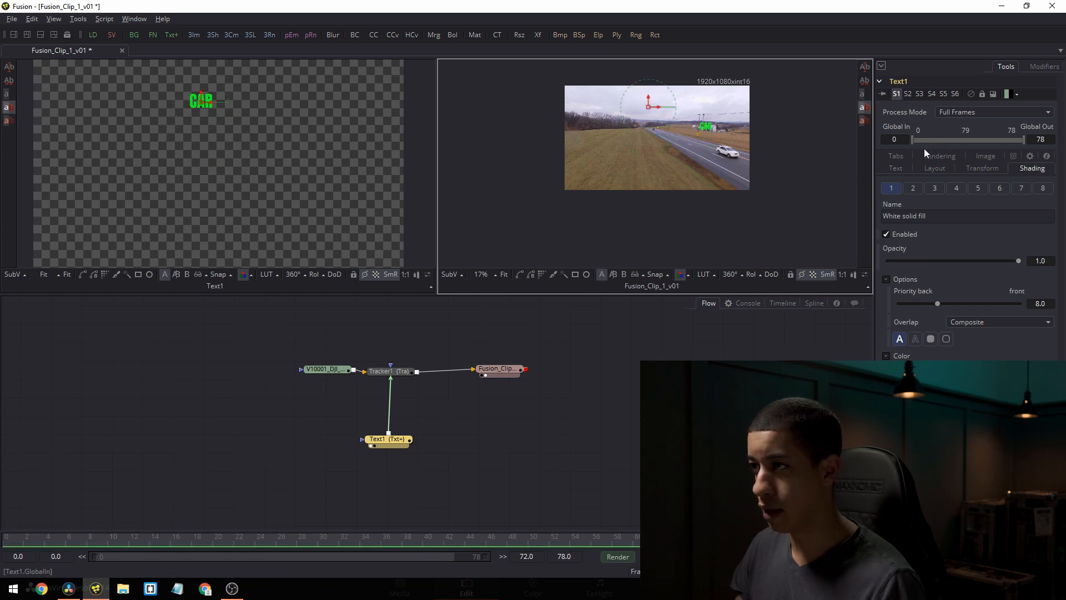
left_click(896, 168)
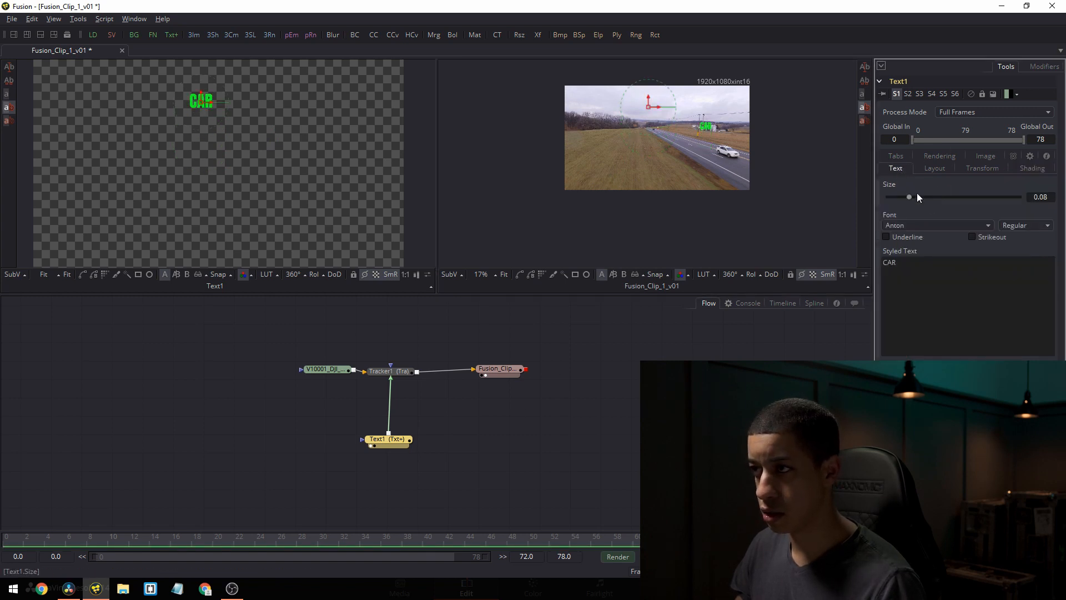
left_click_drag(909, 198, 946, 197)
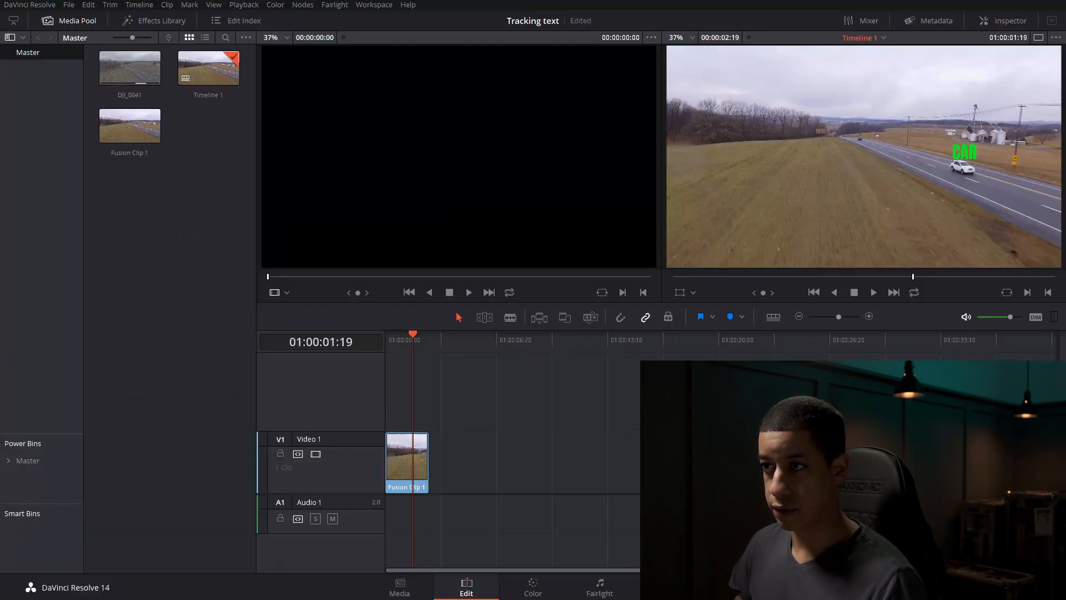
Step: Scrub Fusion Clip 1 back to its first frame to review the green CAR label
left_click(412, 339)
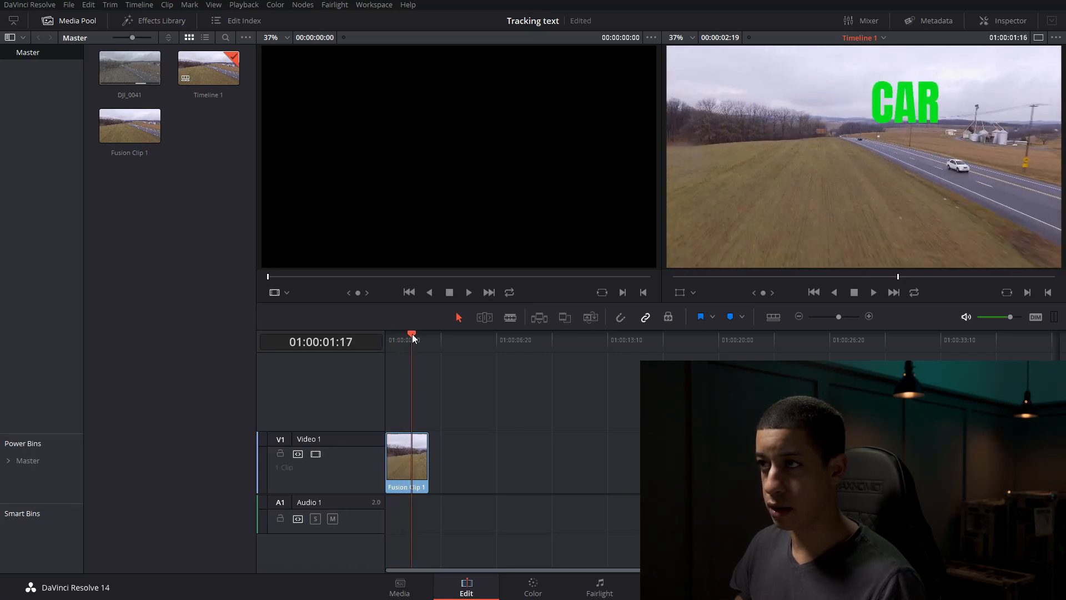
left_click(834, 292)
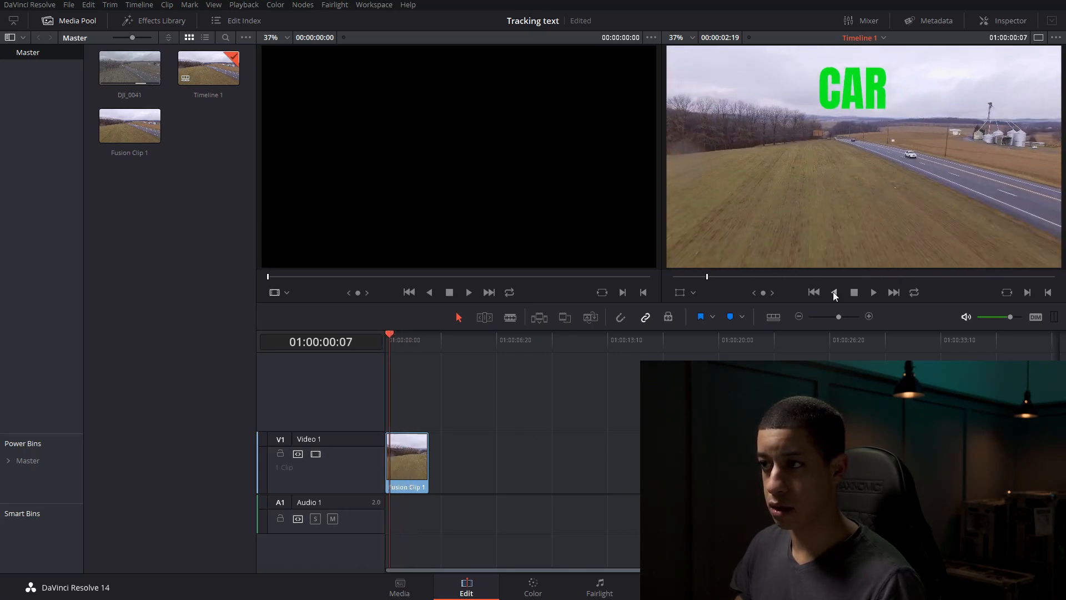
left_click(874, 293)
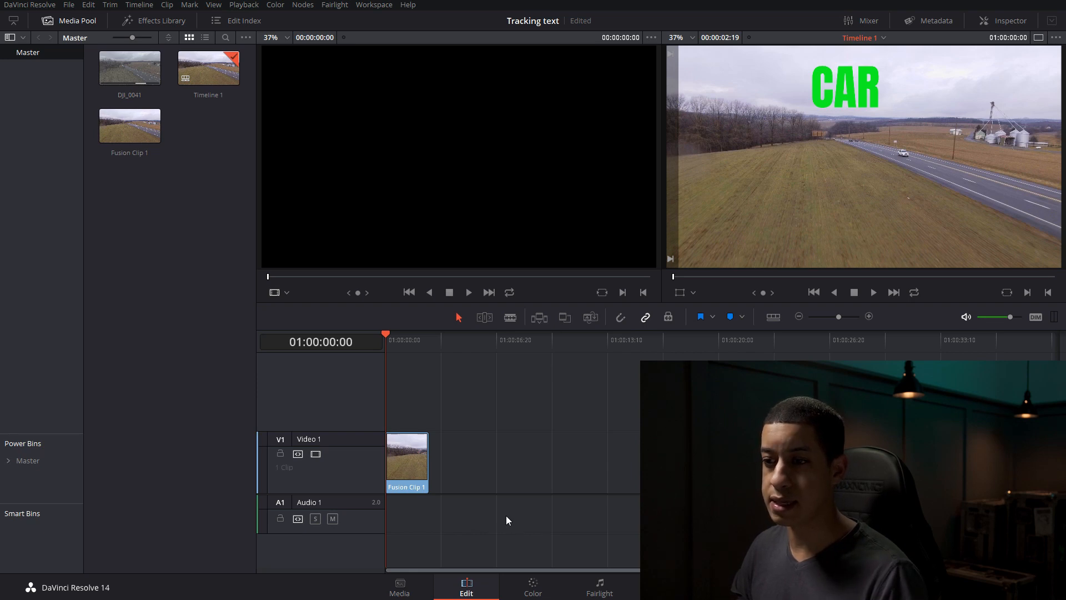
Step: Open Fusion Clip 1 in Fusion and select the drone footage loader node
double_click(407, 459)
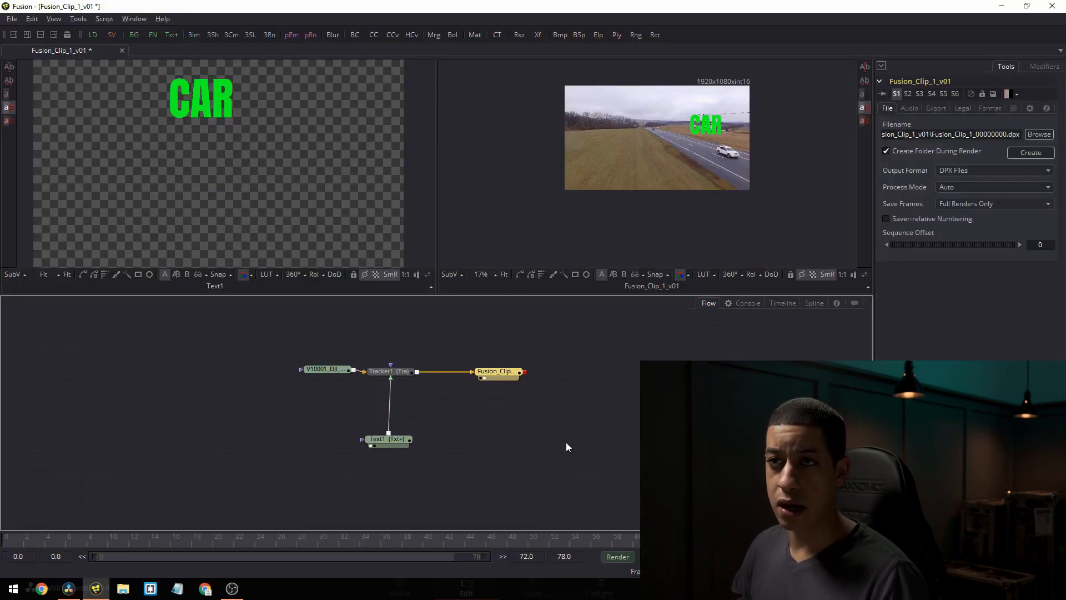
mouse_move(522, 423)
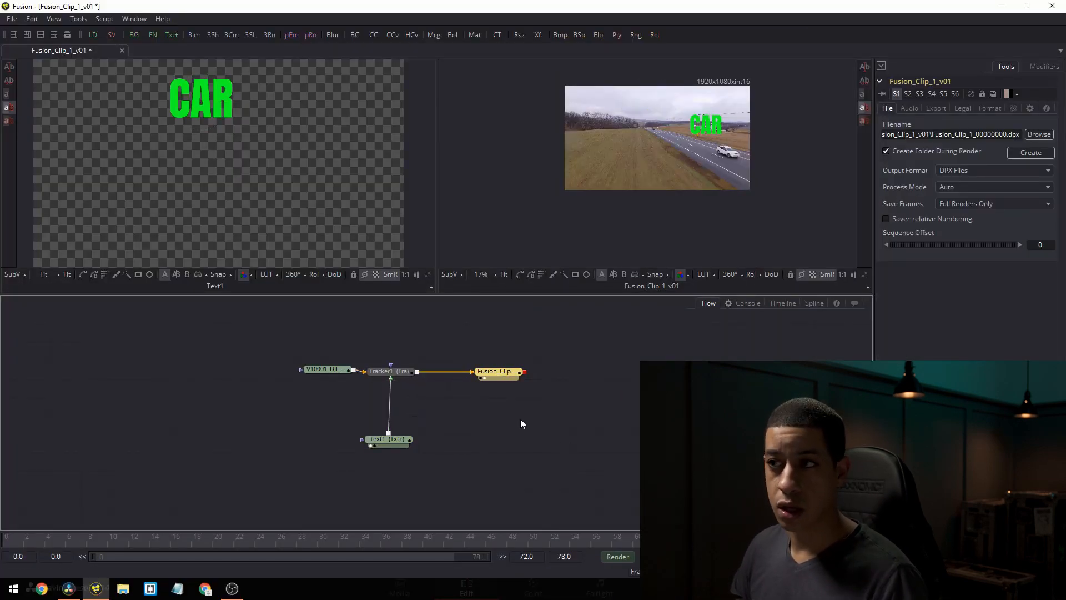
mouse_move(490, 406)
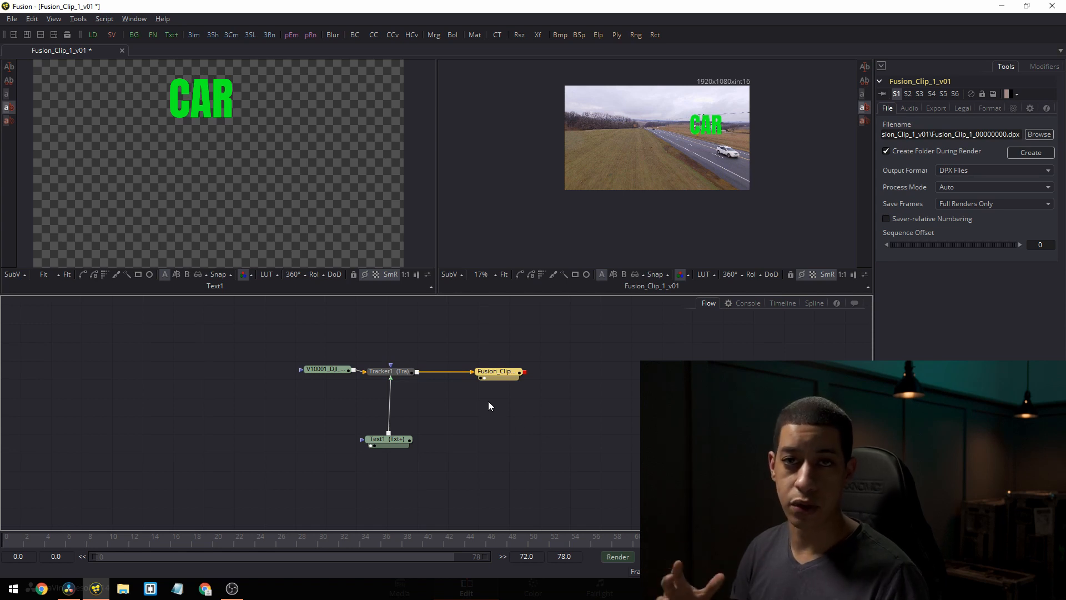
mouse_move(467, 479)
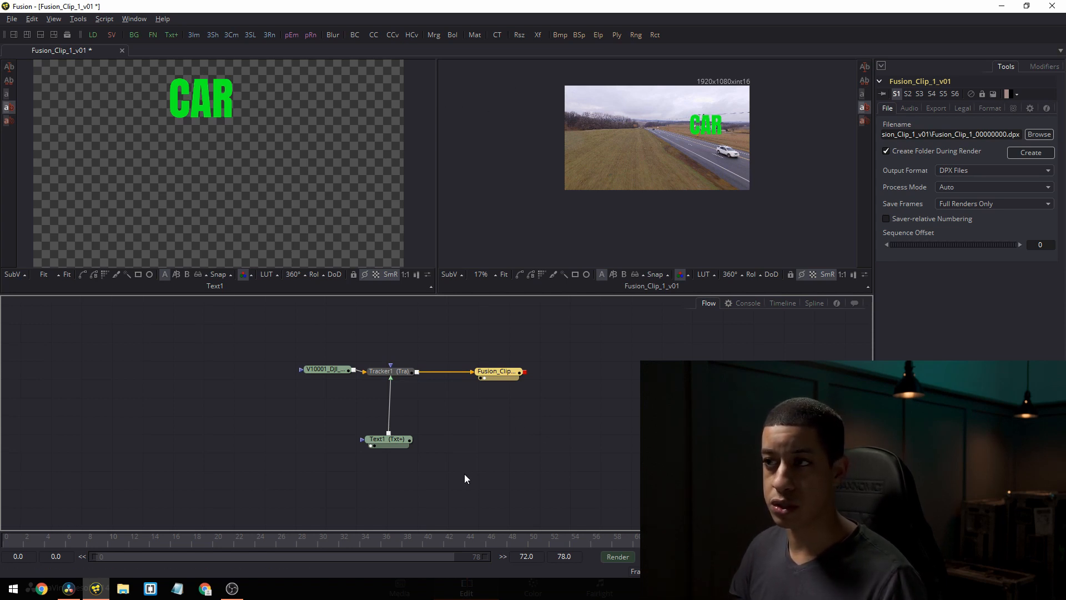
mouse_move(448, 466)
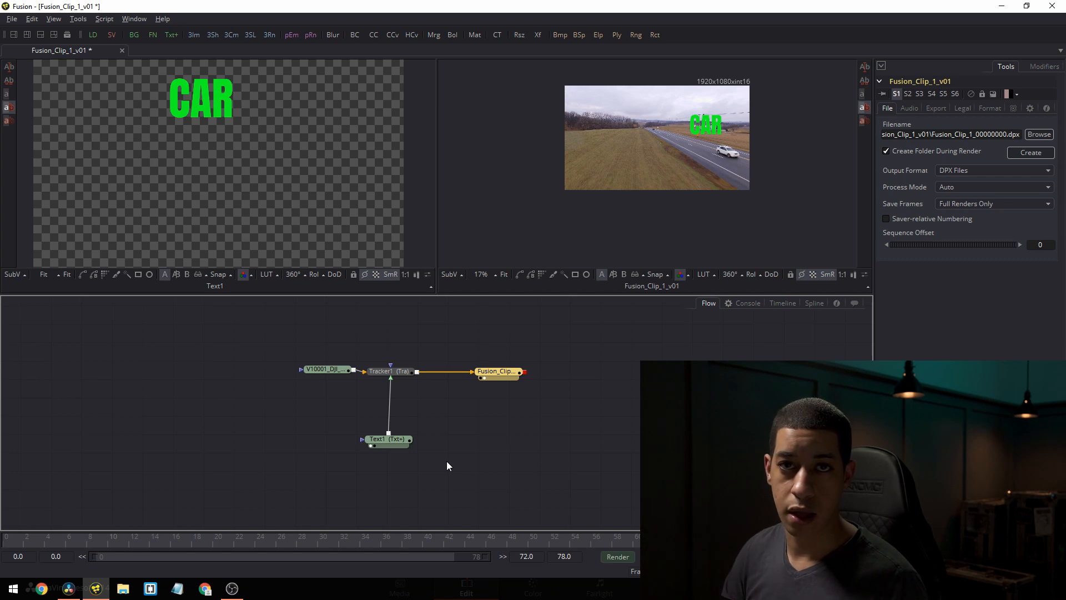
left_click(320, 372)
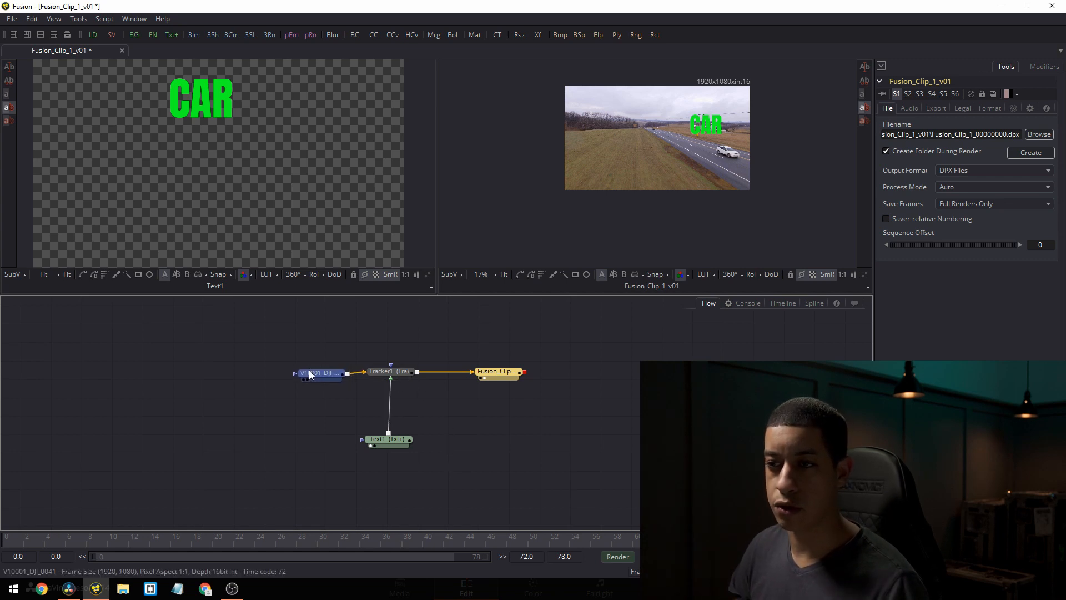